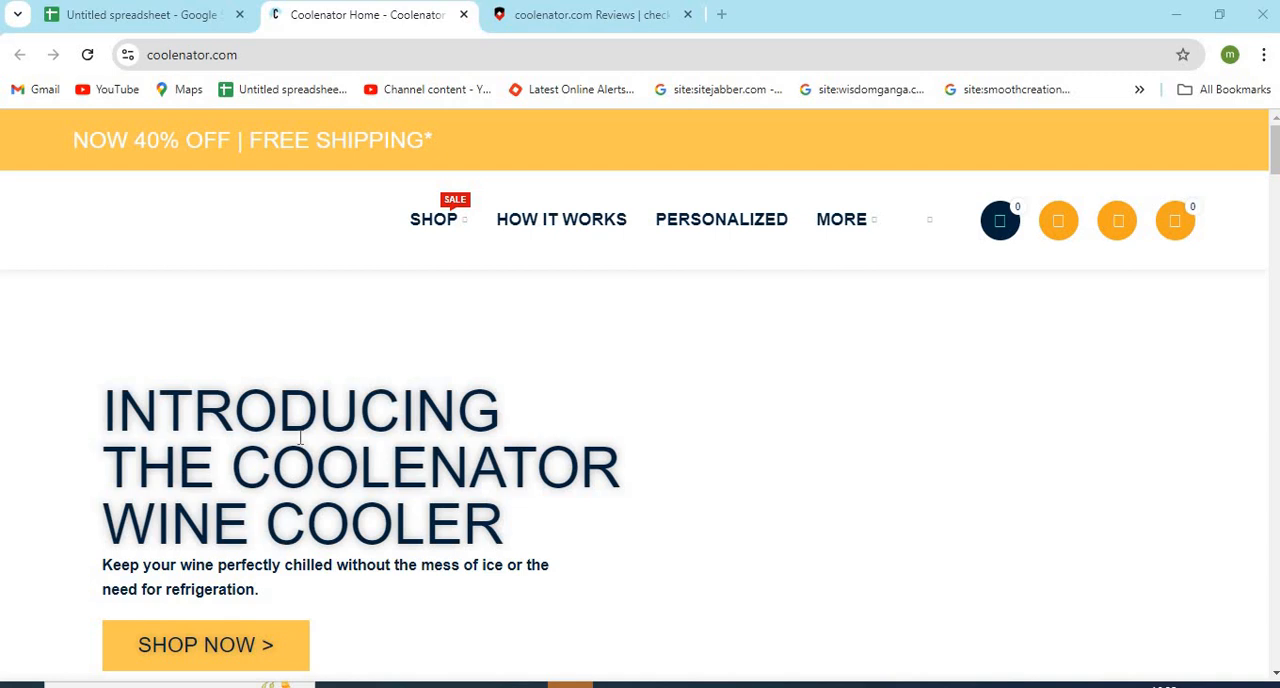
Scroll the Coolenator homepage all the way down to its footer
{"action": "scroll", "scroll_direction": "down", "scroll_amount": 3}
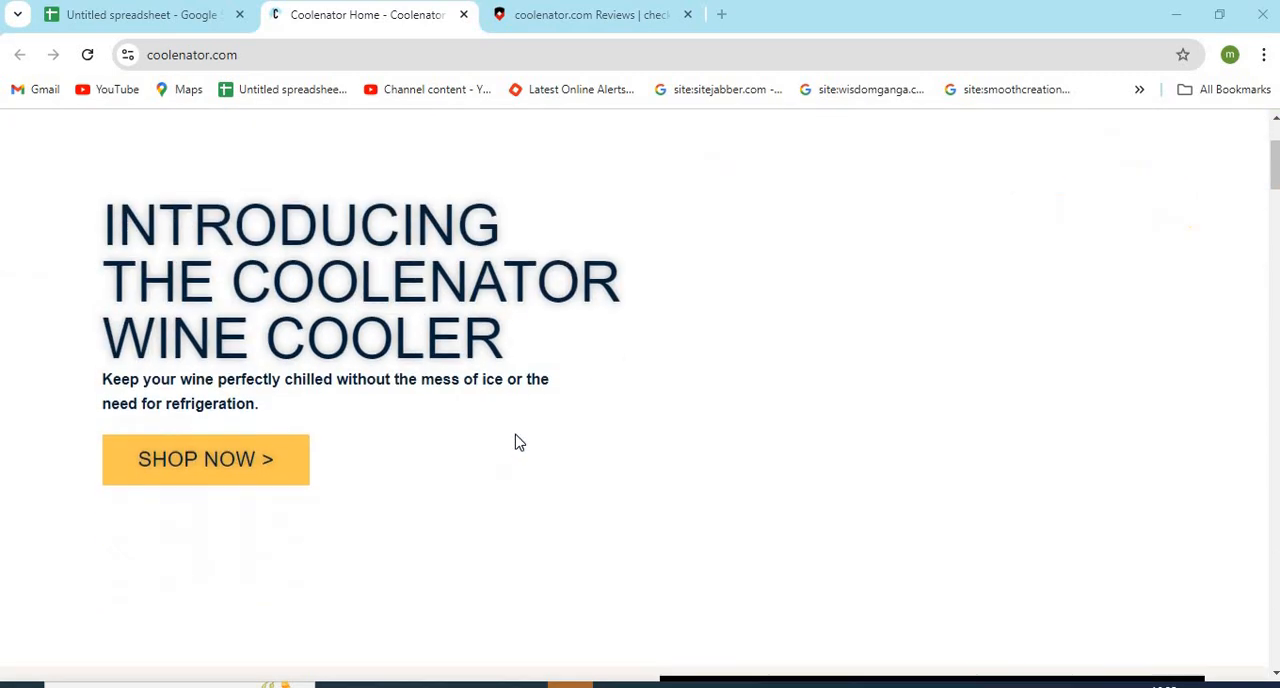
{"action": "scroll", "scroll_direction": "down", "scroll_amount": 3}
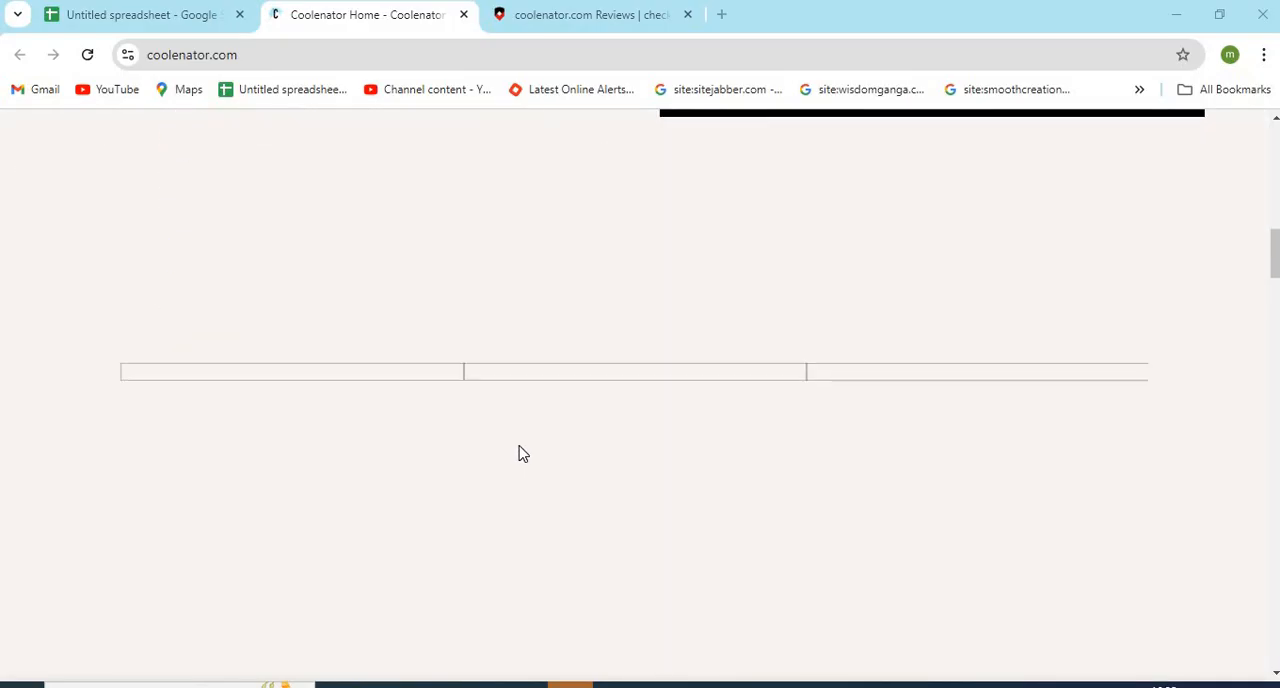
{"action": "scroll", "scroll_direction": "down", "scroll_amount": 3}
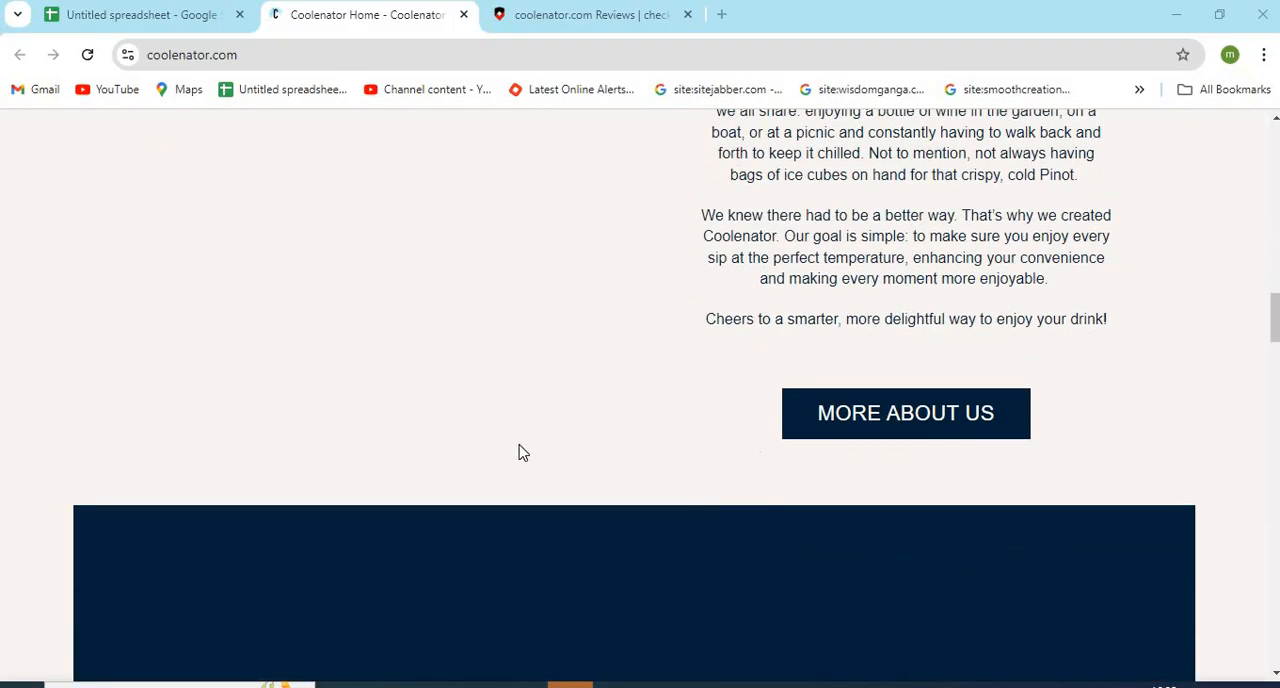
{"action": "scroll", "scroll_direction": "down", "scroll_amount": 3}
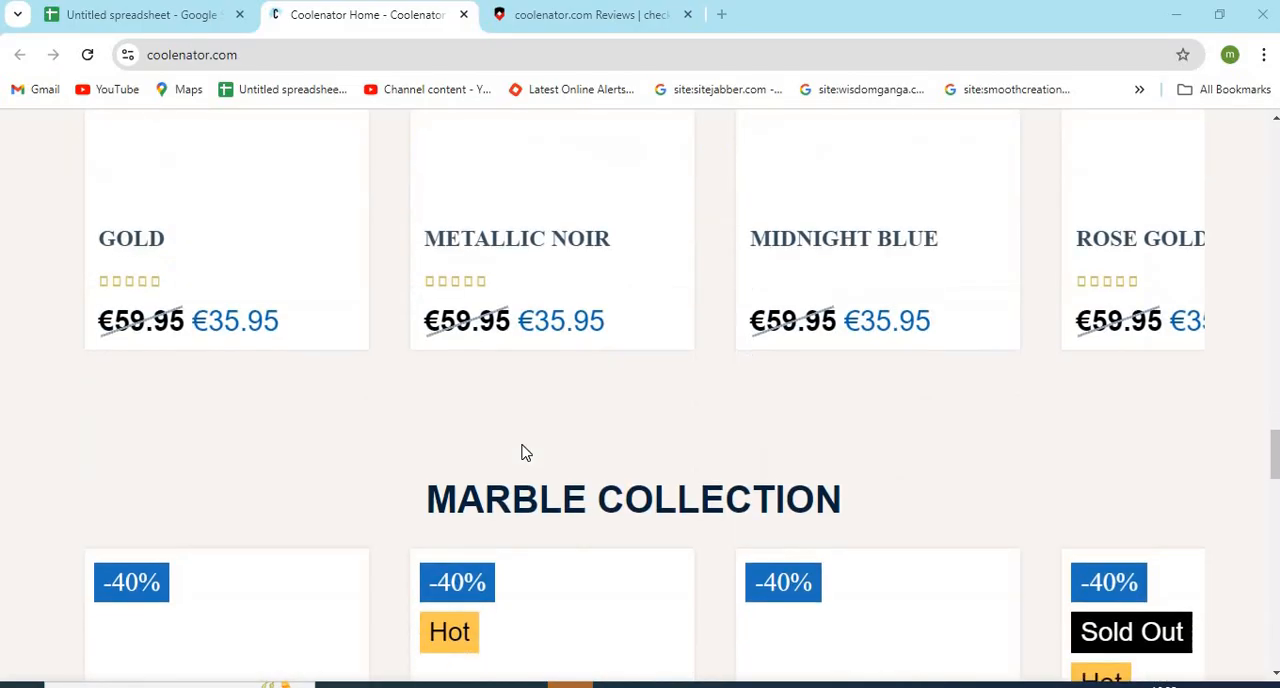
{"action": "scroll", "scroll_direction": "down", "scroll_amount": 3}
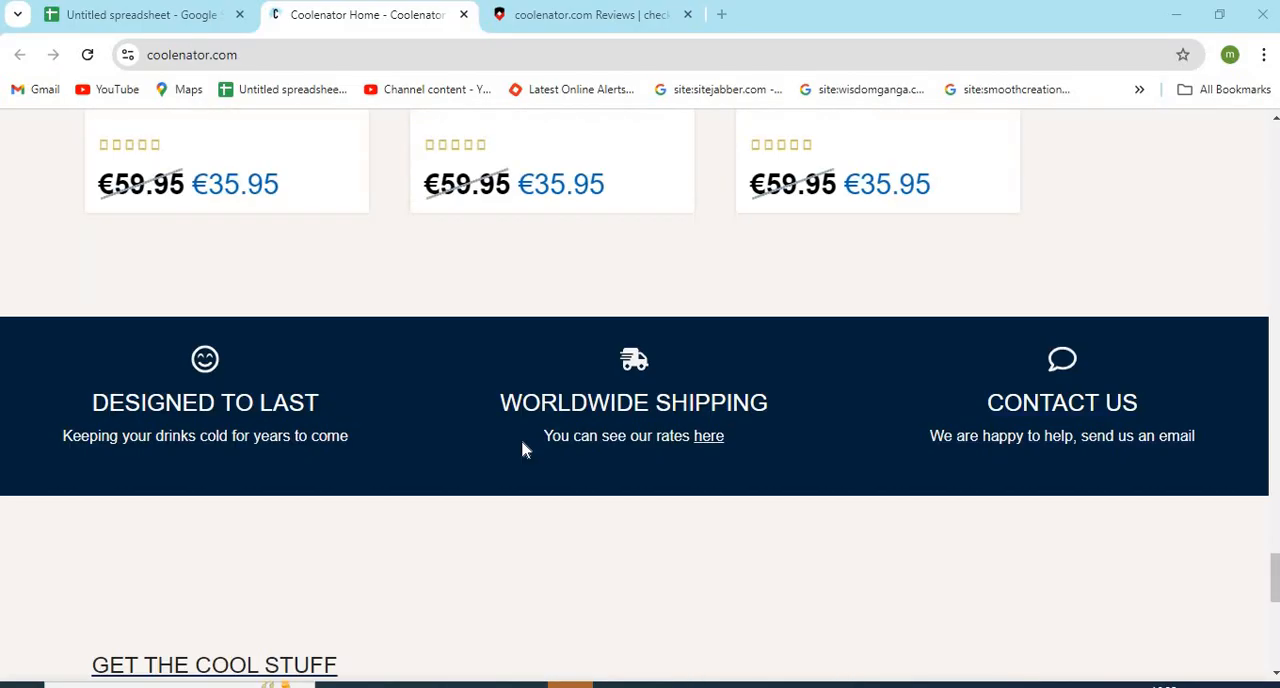
{"action": "scroll", "scroll_direction": "down", "scroll_amount": 3}
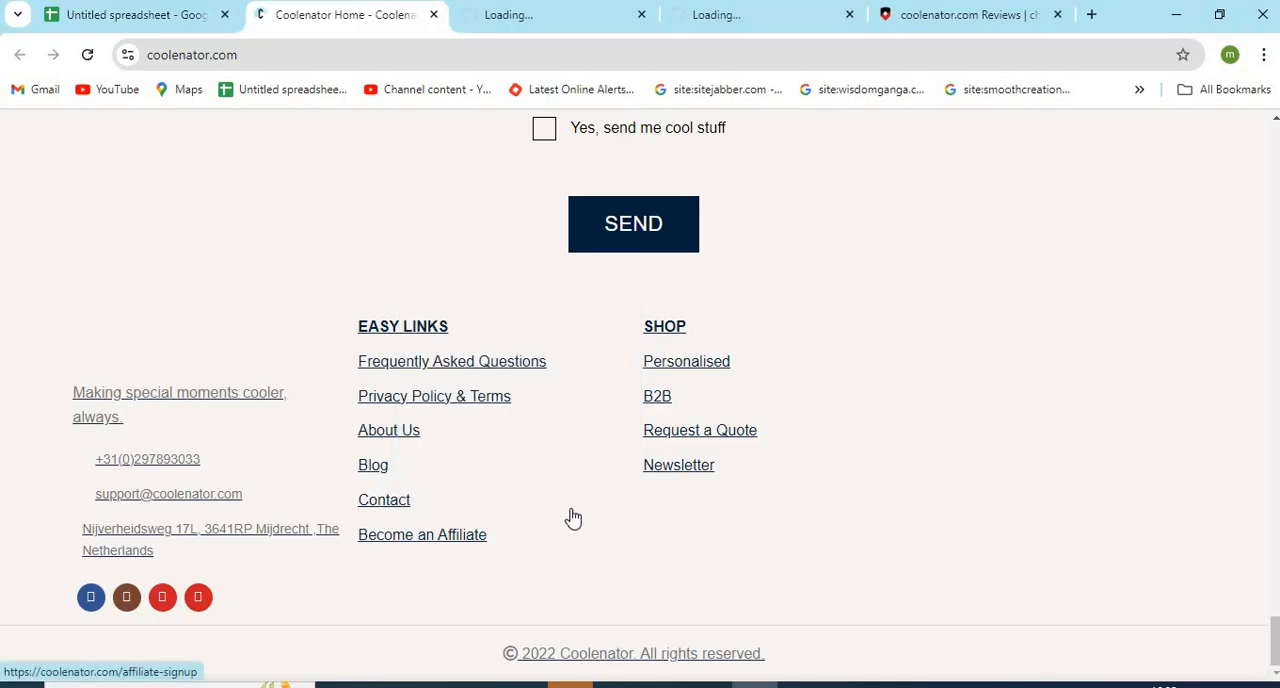
Read through Coolenator's About Us tab, then switch to the Contact Us tab
{"action": "left_click", "coordinate": [192, 55]}
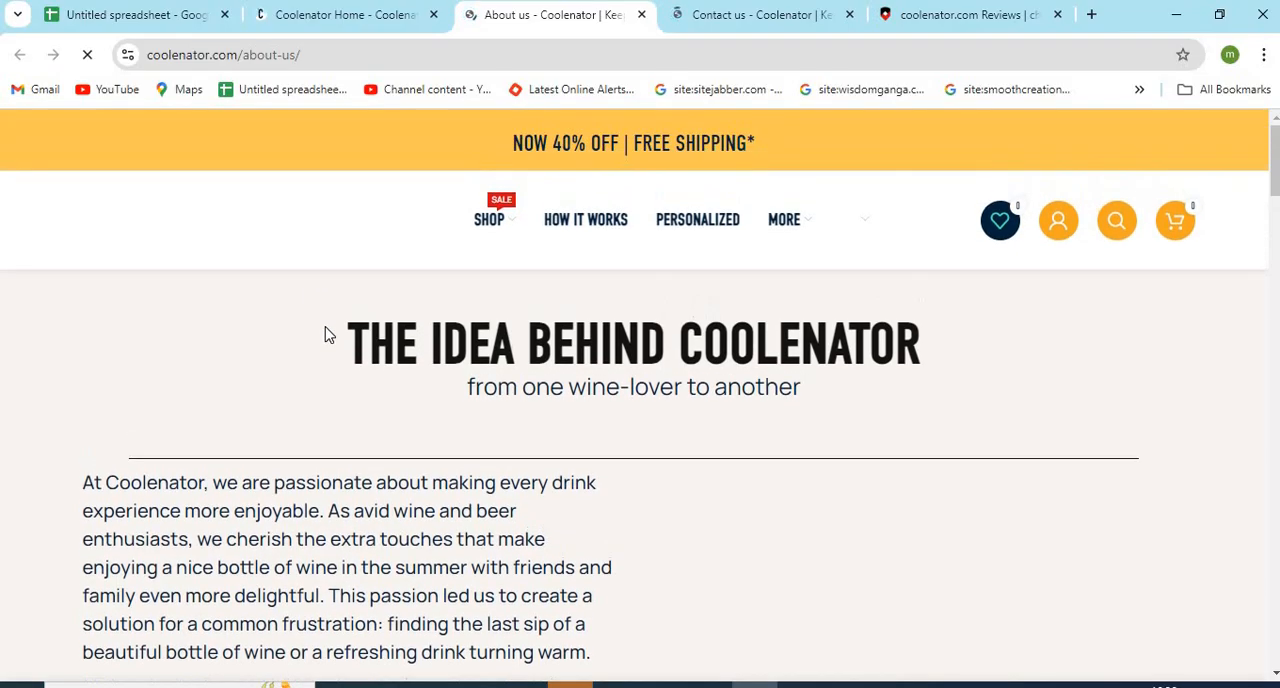
{"action": "scroll", "scroll_direction": "down", "scroll_amount": 3}
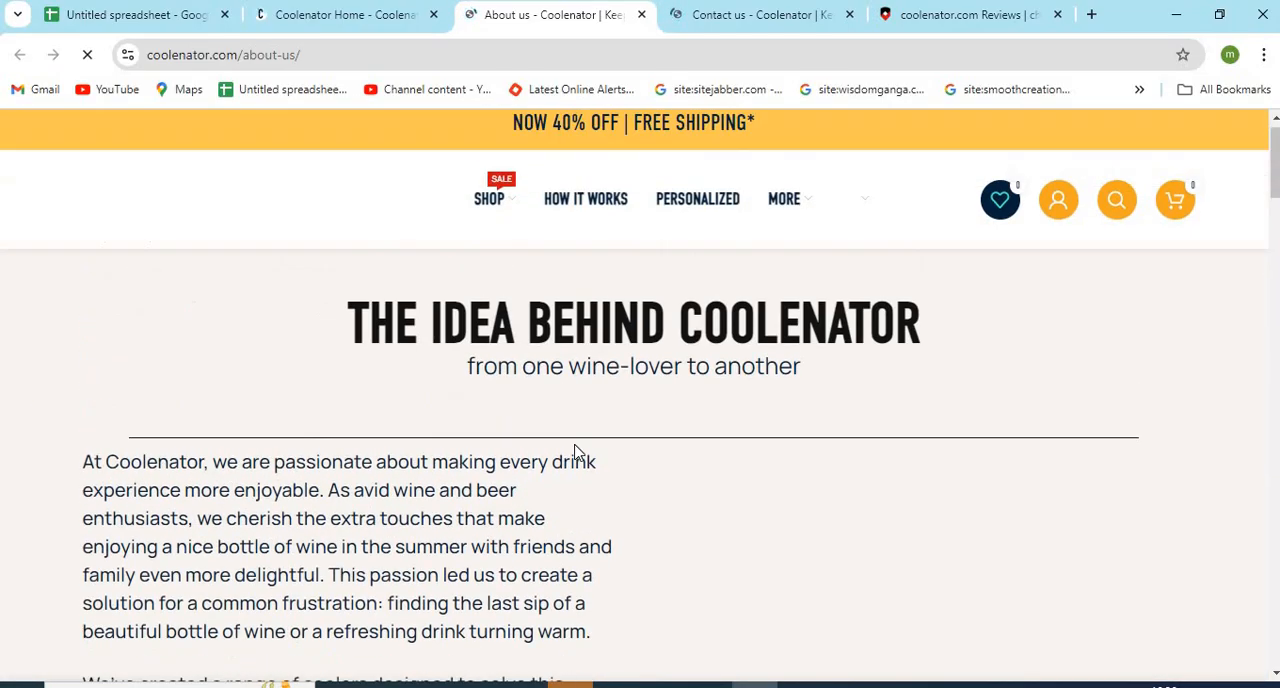
{"action": "left_click", "coordinate": [760, 14]}
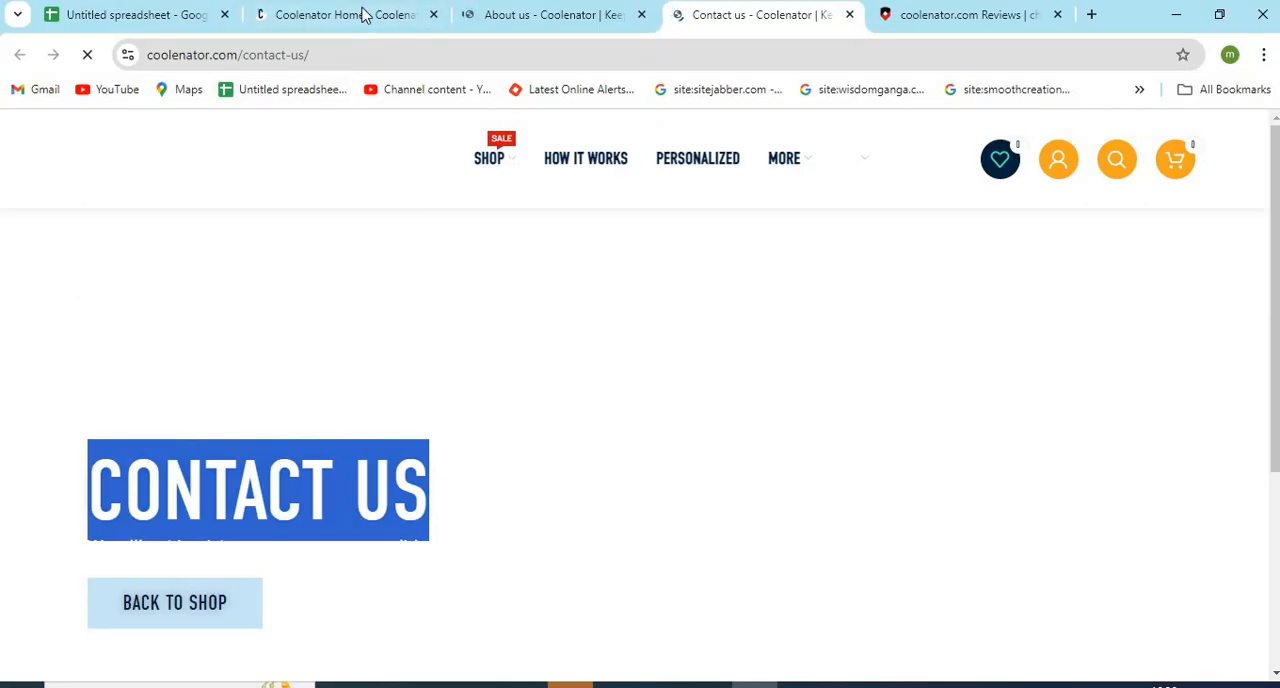
Back on the Coolenator Home tab, browse the product grid and open the Ruby Red cooler
{"action": "left_click", "coordinate": [345, 14]}
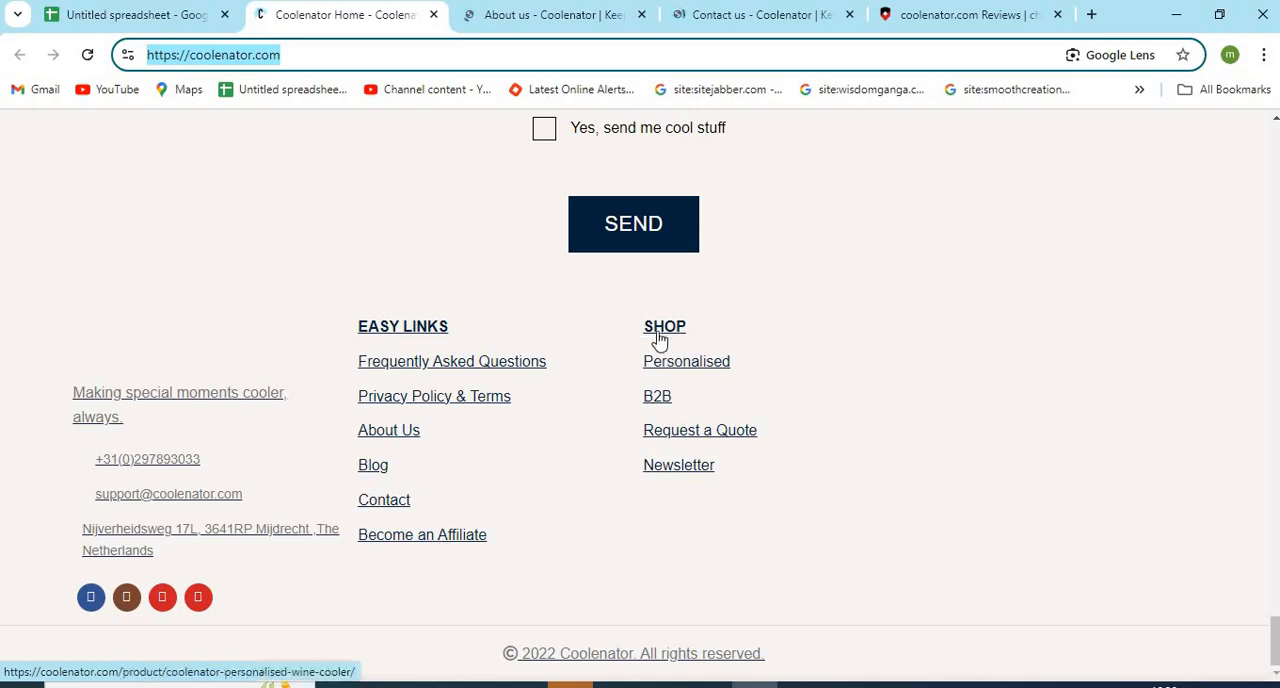
{"action": "mouse_move", "coordinate": [164, 431]}
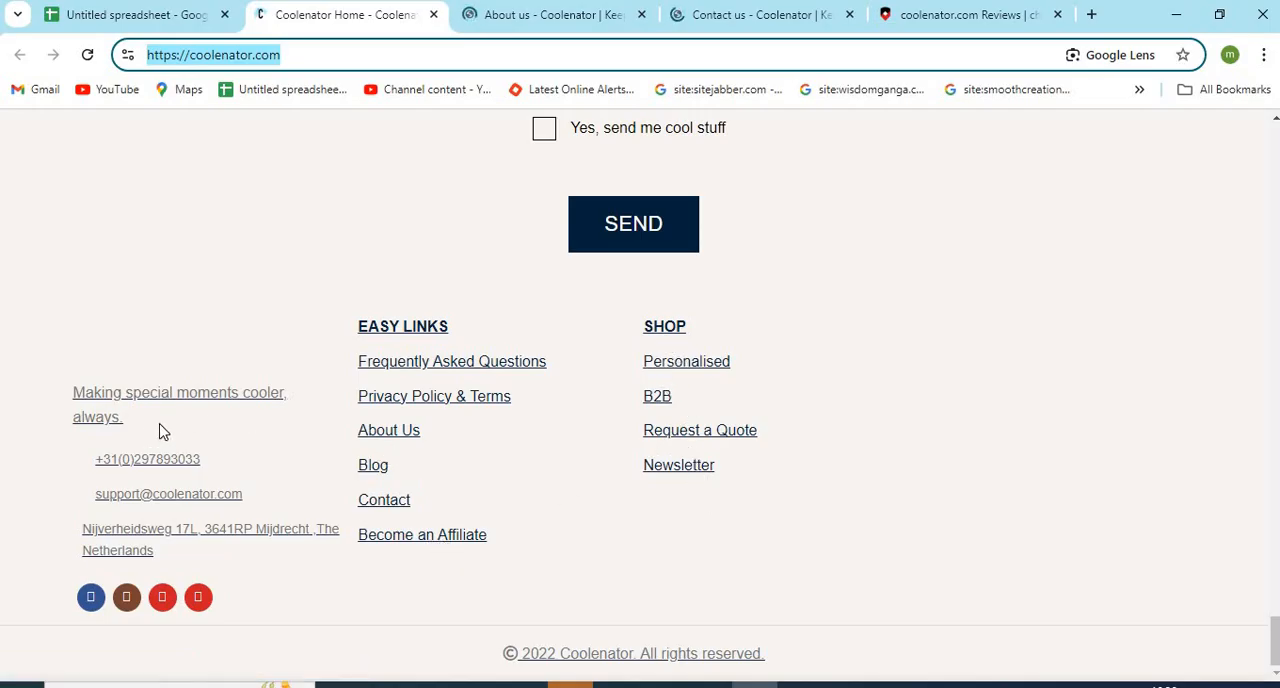
{"action": "mouse_move", "coordinate": [798, 262]}
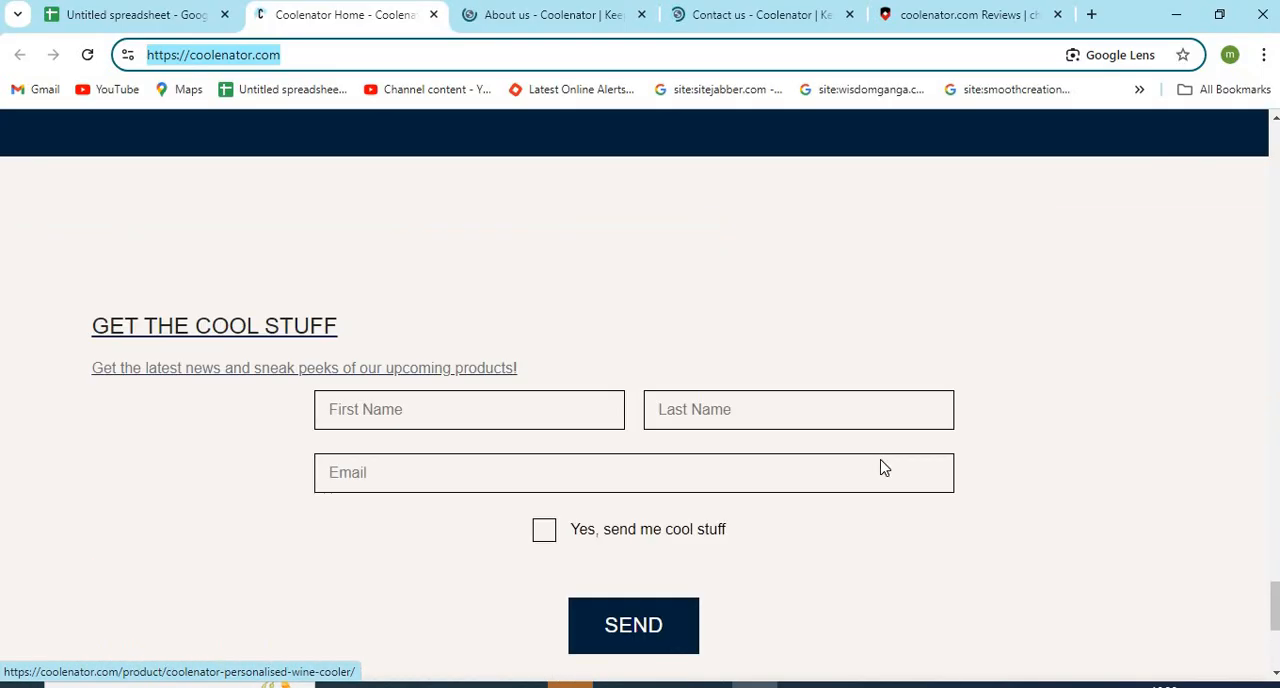
{"action": "scroll", "scroll_direction": "down", "scroll_amount": 3}
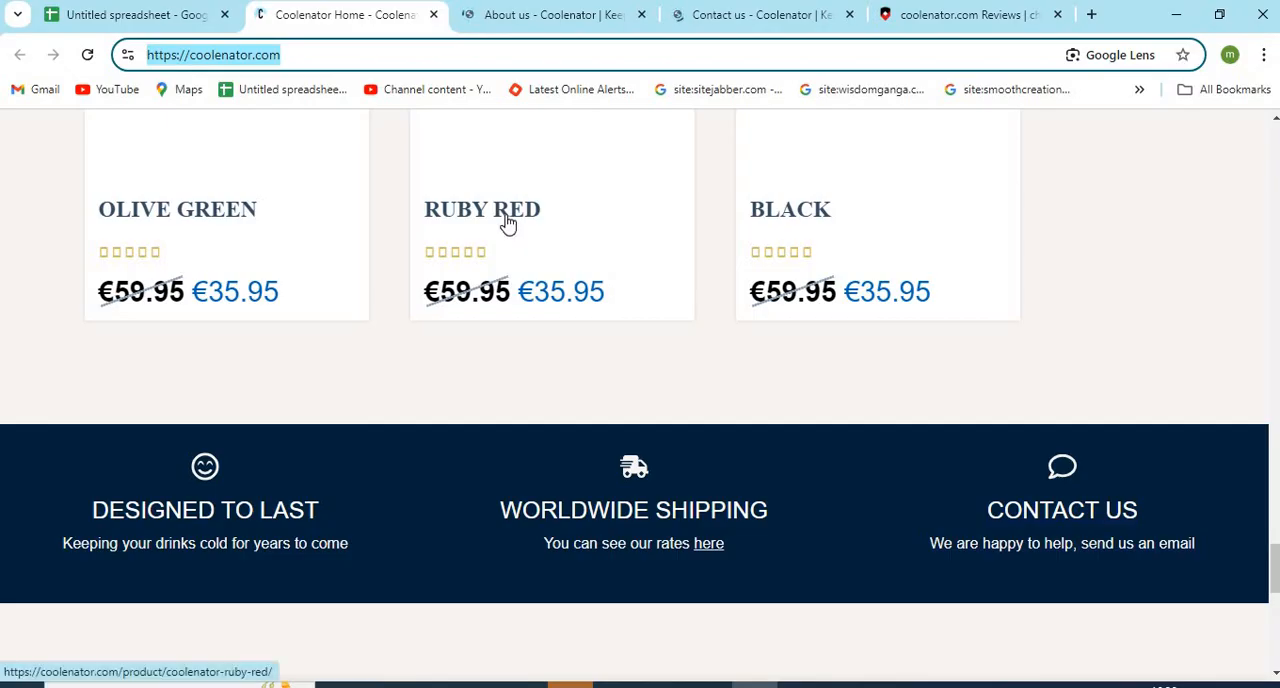
{"action": "left_click", "coordinate": [970, 14]}
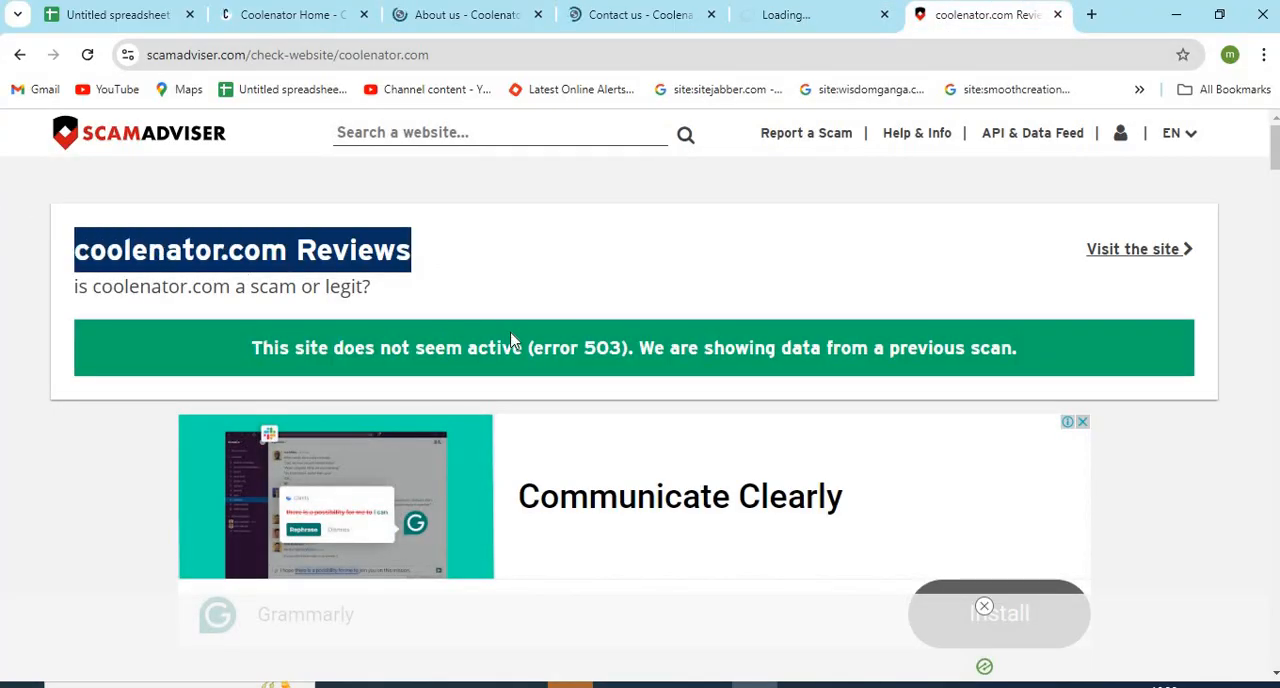
Scroll coolenator.com's review from the 100/100 Trustscore through highlights, reviews and WHOIS facts
{"action": "scroll", "scroll_direction": "down", "scroll_amount": 3}
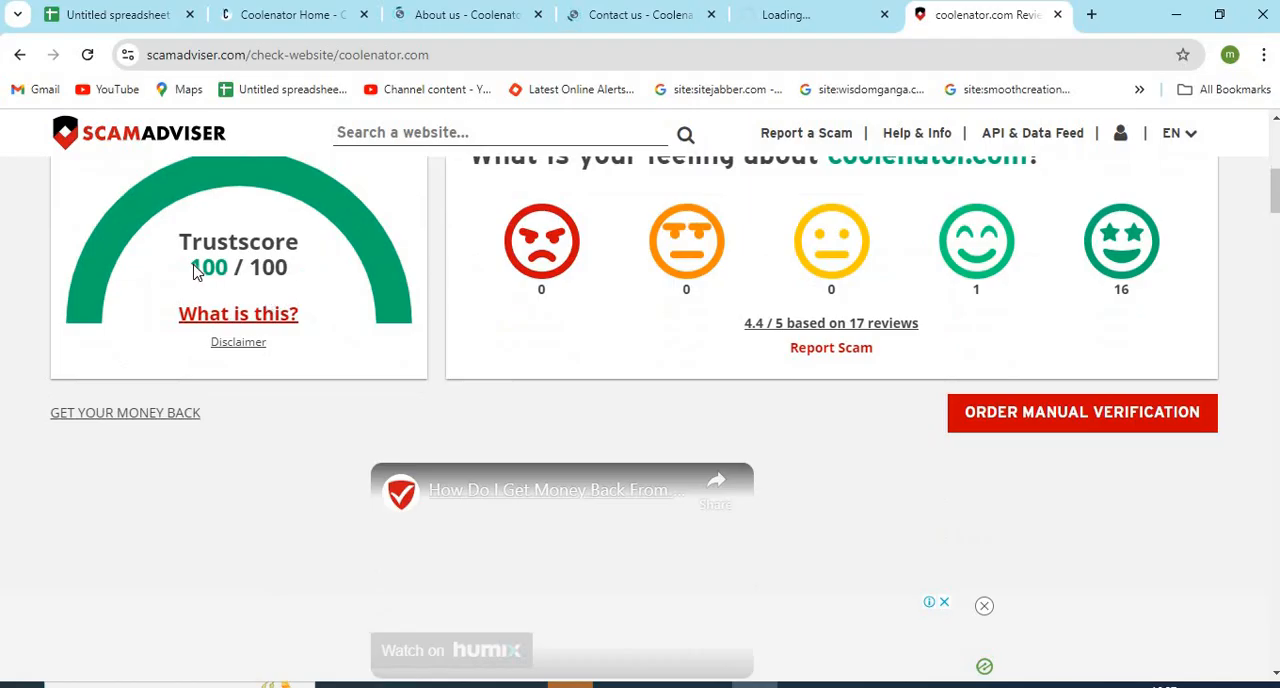
{"action": "scroll", "scroll_direction": "down", "scroll_amount": 3}
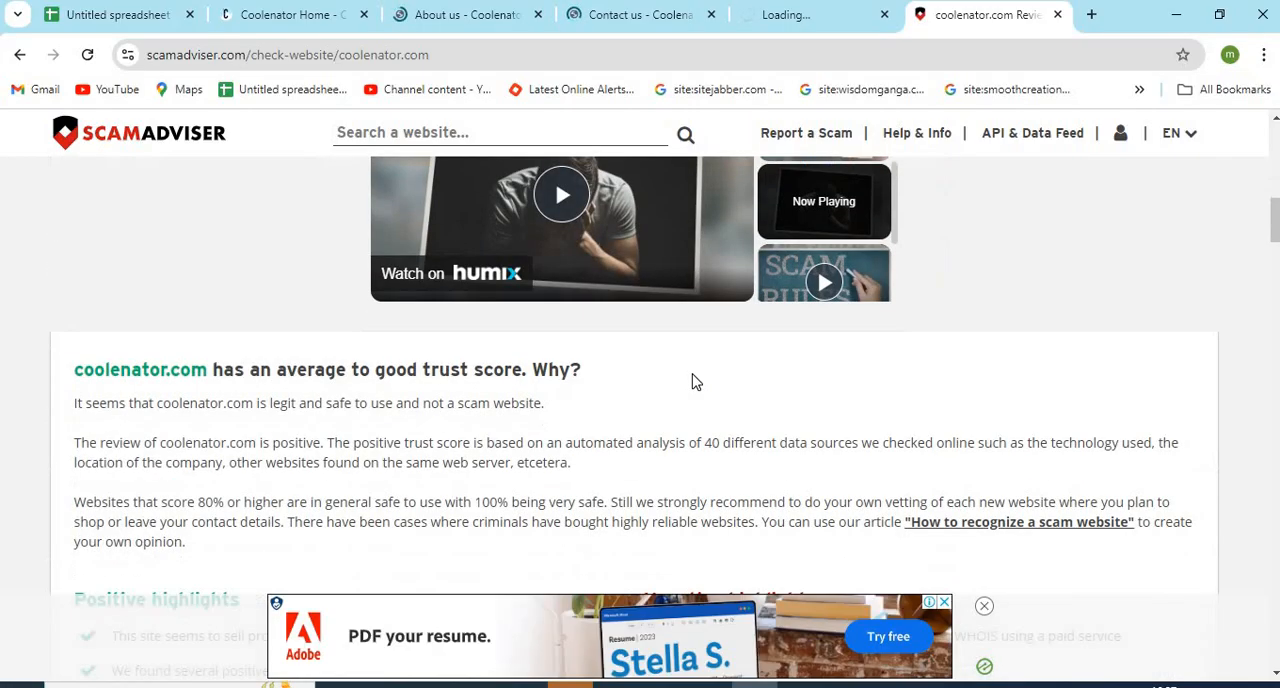
{"action": "scroll", "scroll_direction": "down", "scroll_amount": 3}
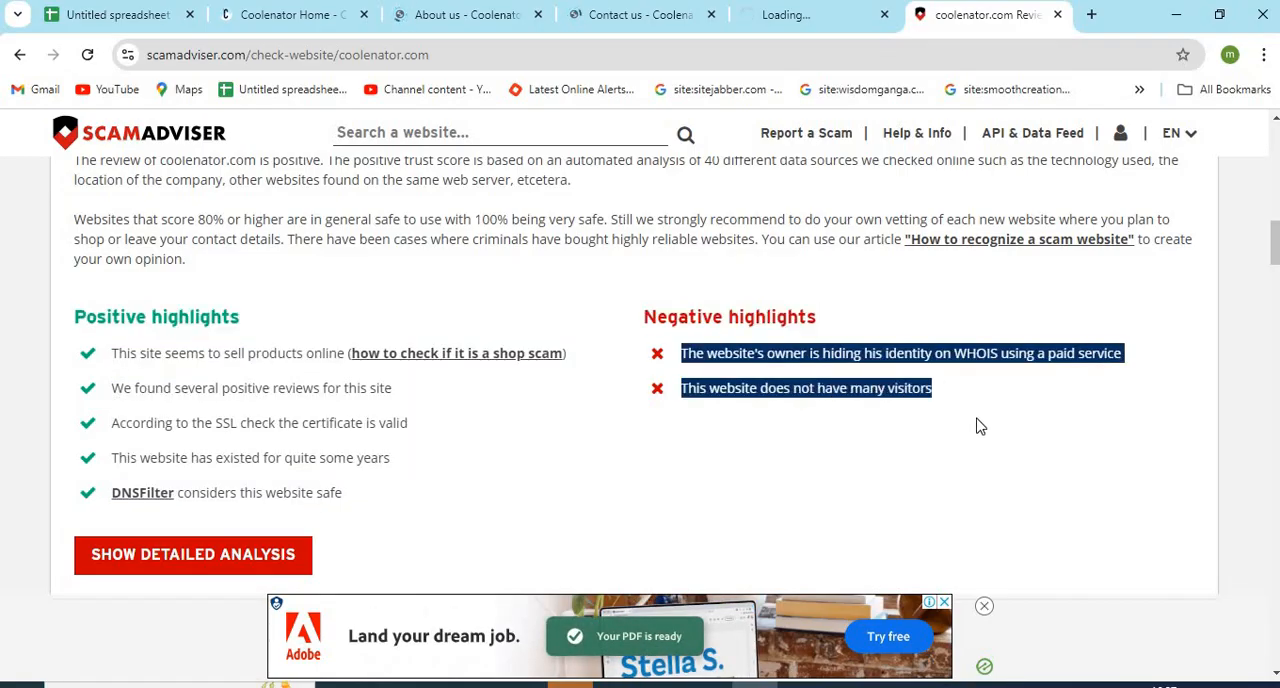
{"action": "scroll", "scroll_direction": "down", "scroll_amount": 3}
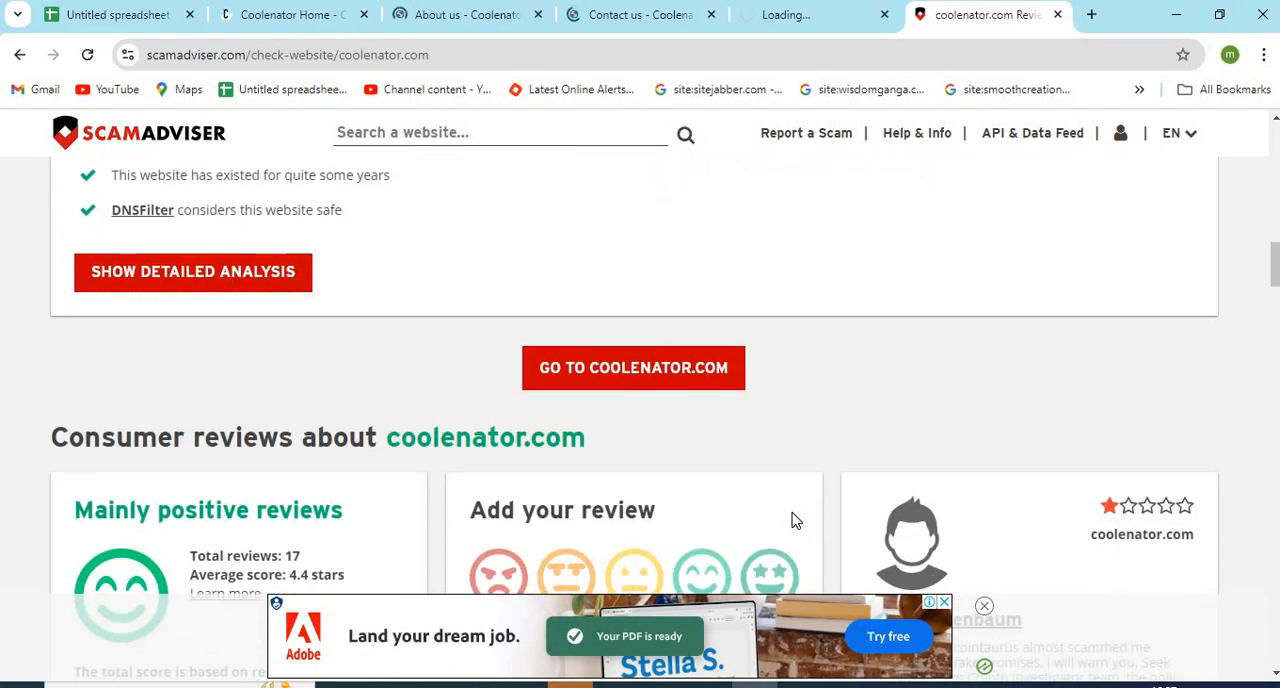
{"action": "scroll", "scroll_direction": "down", "scroll_amount": 3}
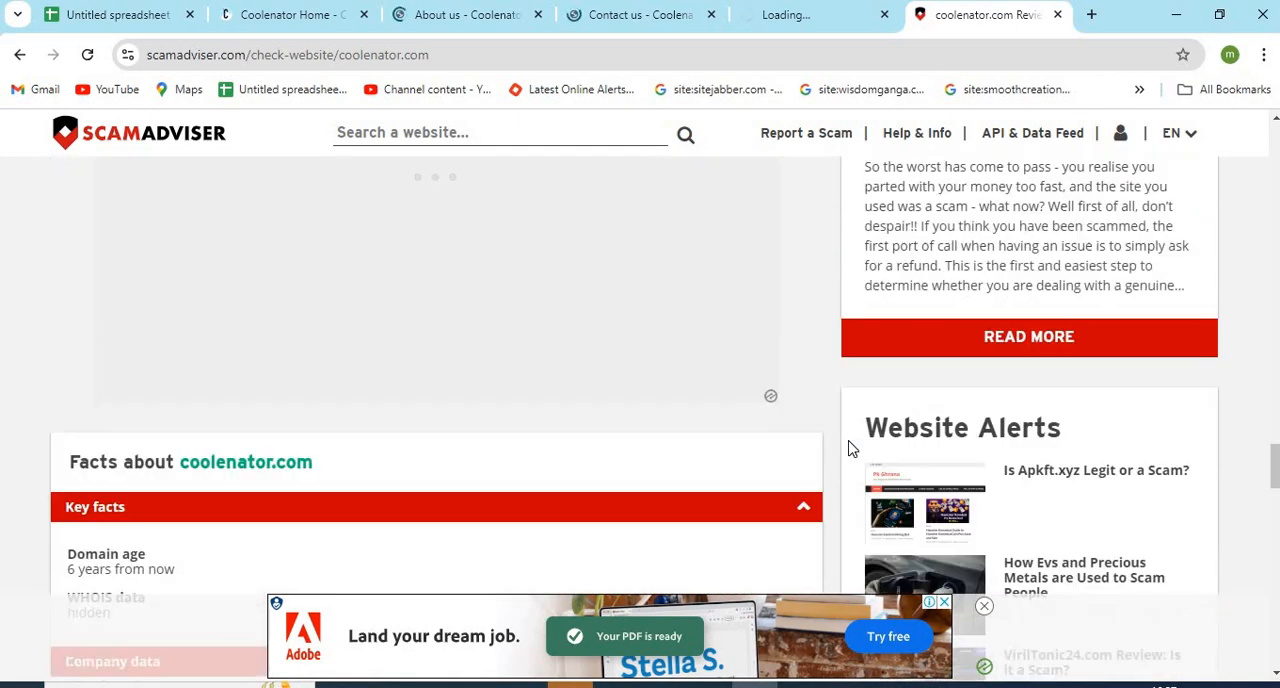
{"action": "scroll", "scroll_direction": "down", "scroll_amount": 3}
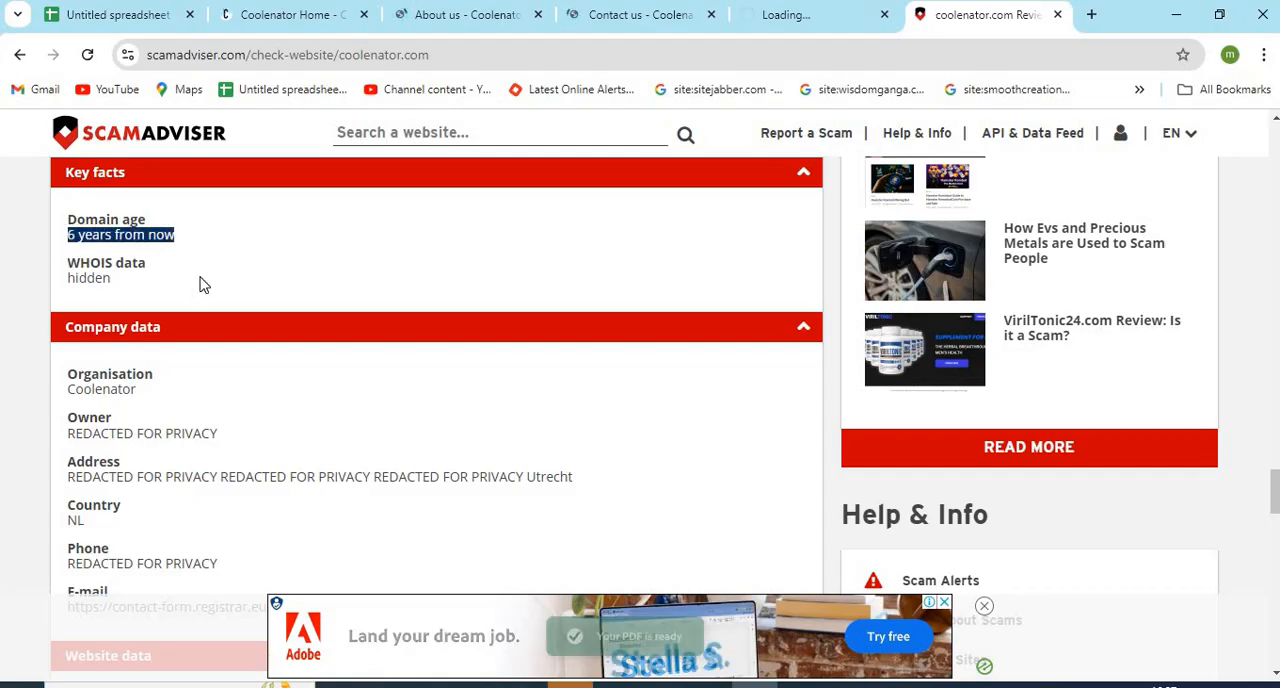
{"action": "scroll", "scroll_direction": "down", "scroll_amount": 3}
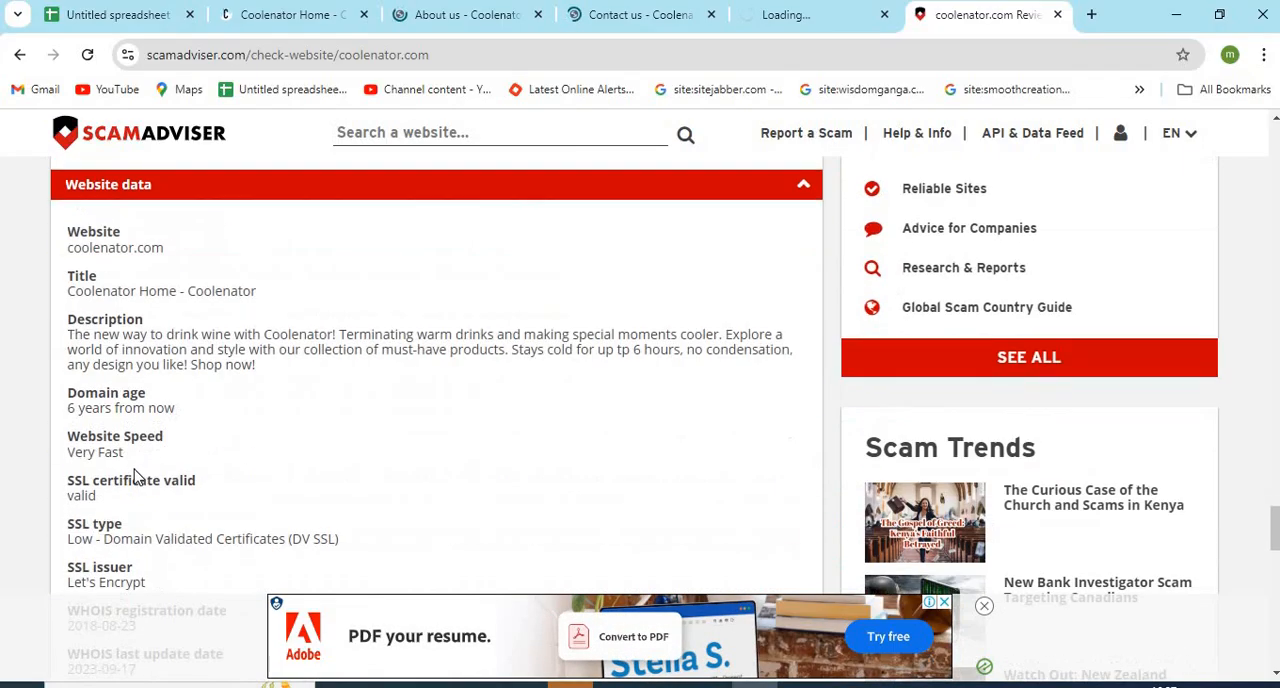
{"action": "scroll", "scroll_direction": "down", "scroll_amount": 3}
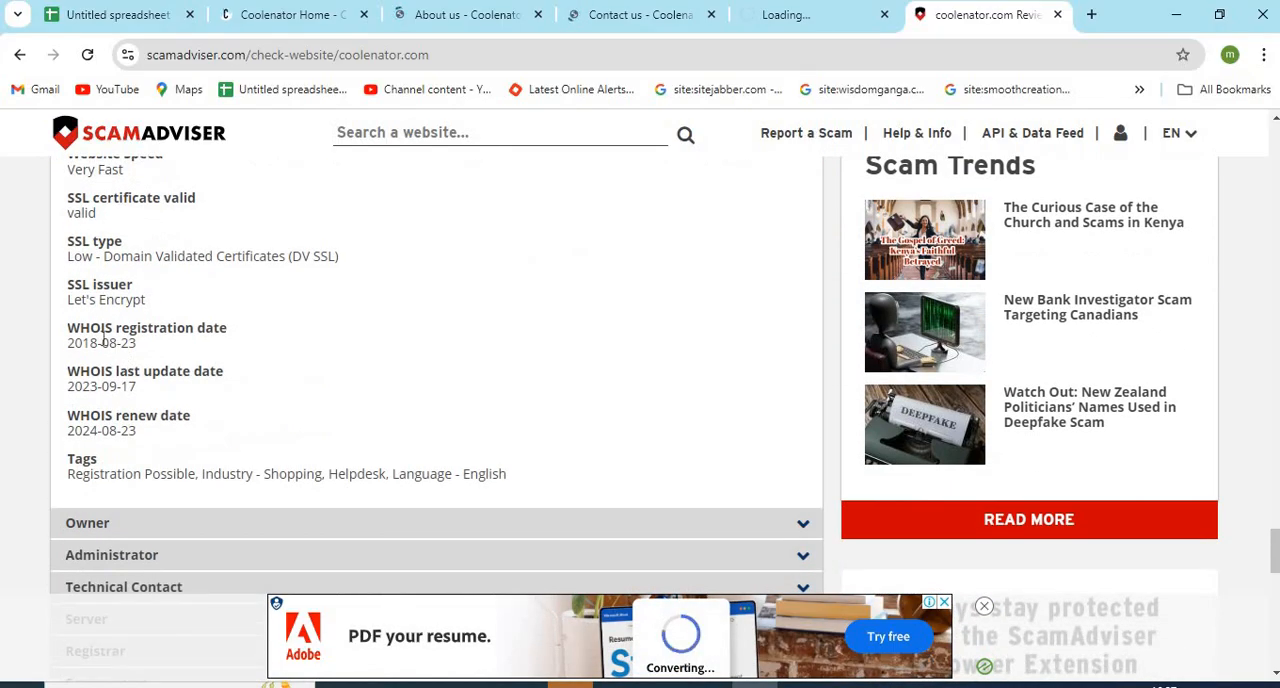